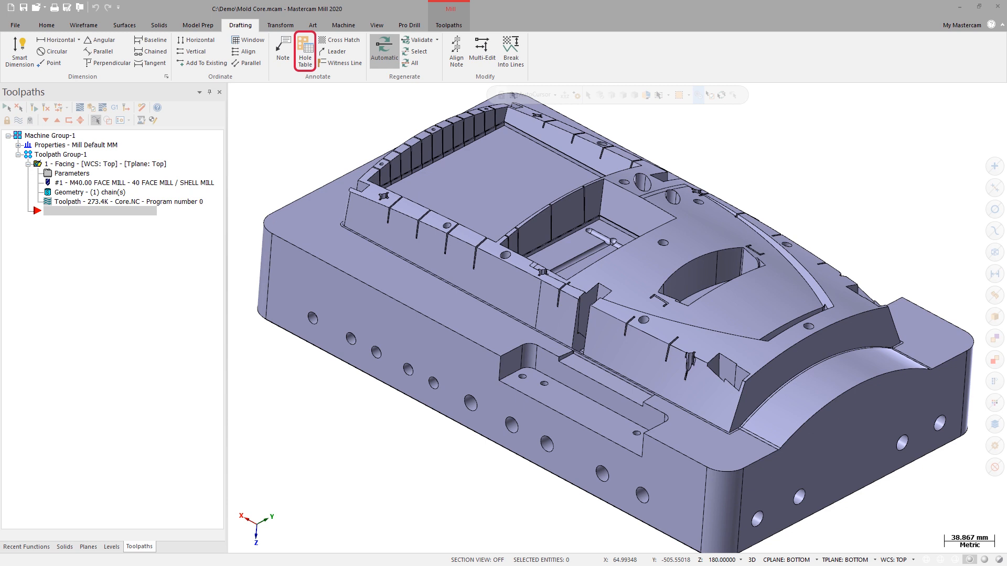
Start the Hole Table tool for the mold core part
{"action": "left_click", "coordinate": [304, 51]}
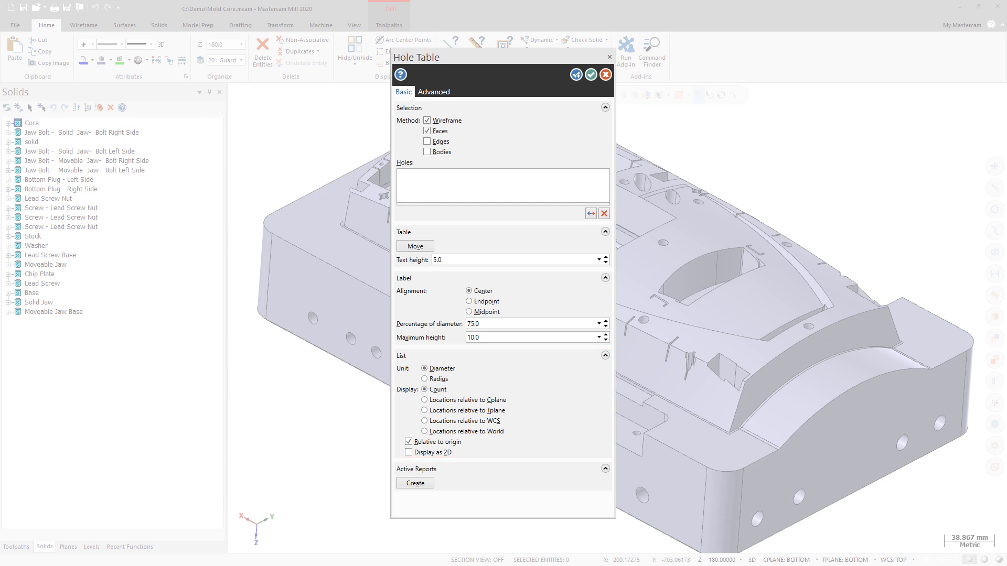
{"action": "left_click", "coordinate": [433, 91]}
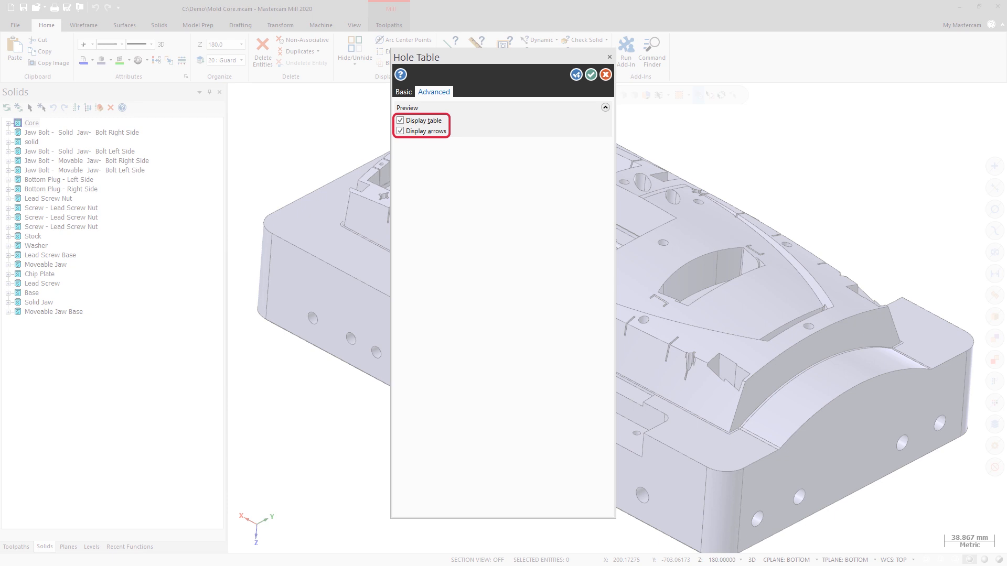
{"action": "left_click", "coordinate": [402, 92]}
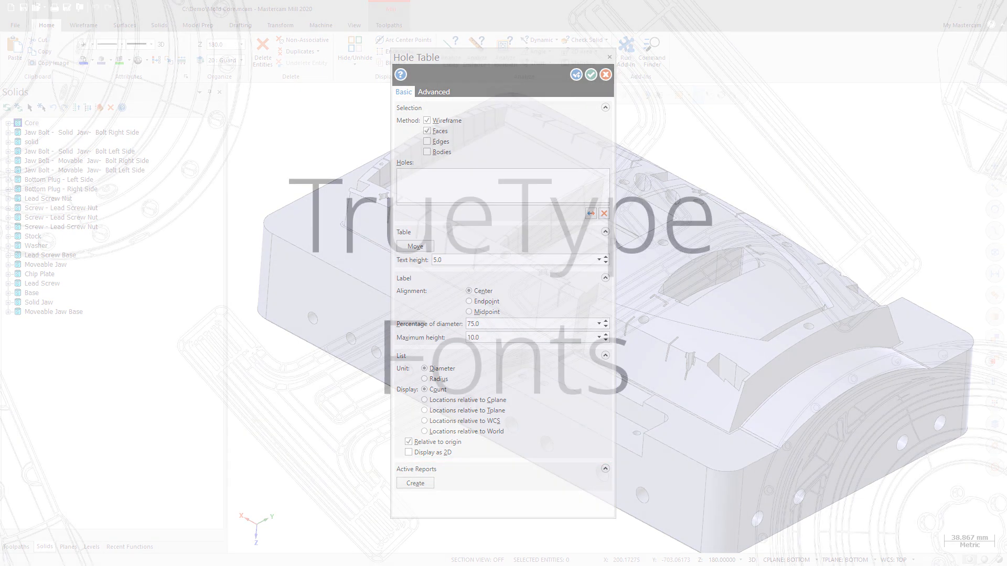
Close the Hole Table and start Create Letters from the Wireframe tools
{"action": "left_click", "coordinate": [604, 74]}
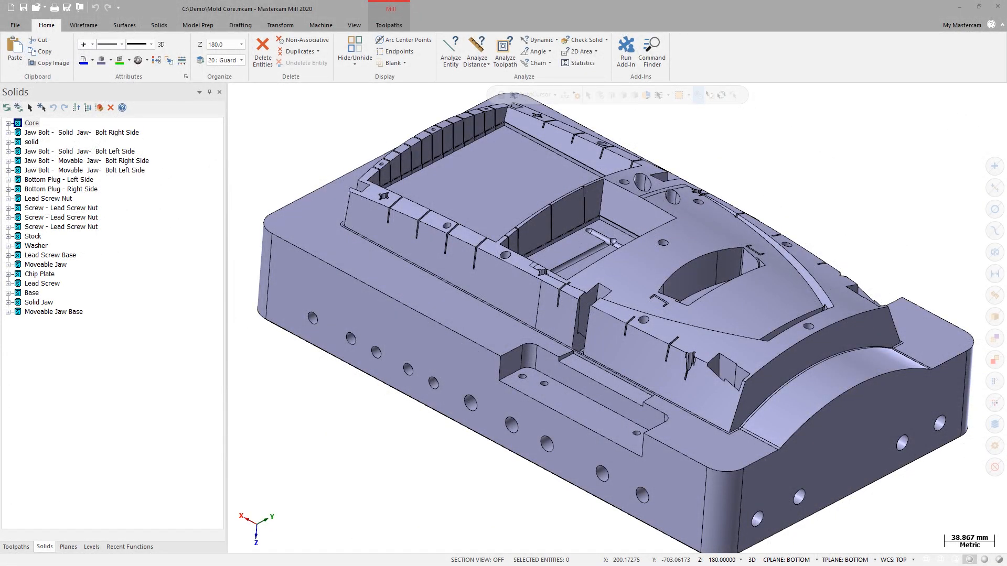
{"action": "left_click", "coordinate": [83, 25]}
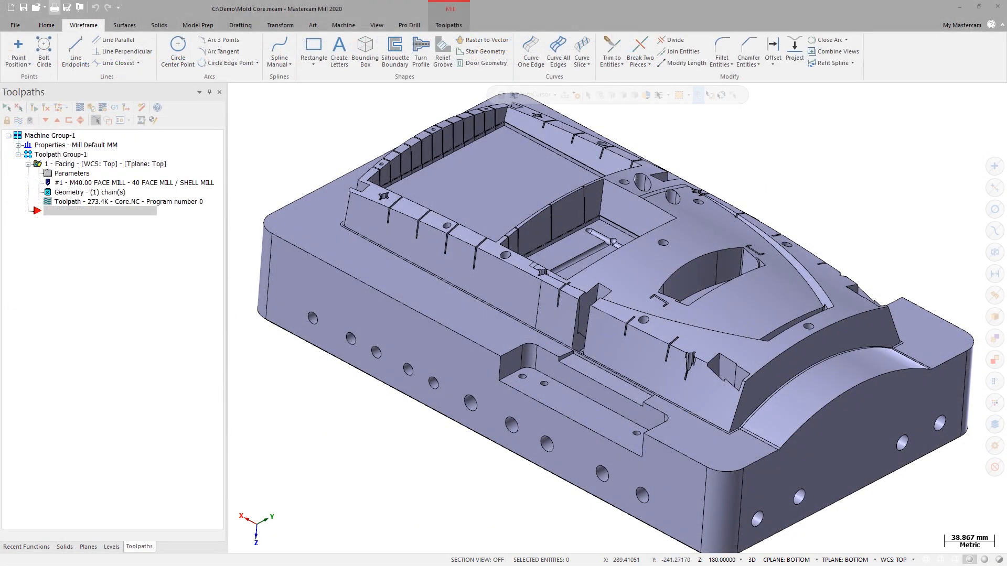
{"action": "left_click", "coordinate": [240, 25]}
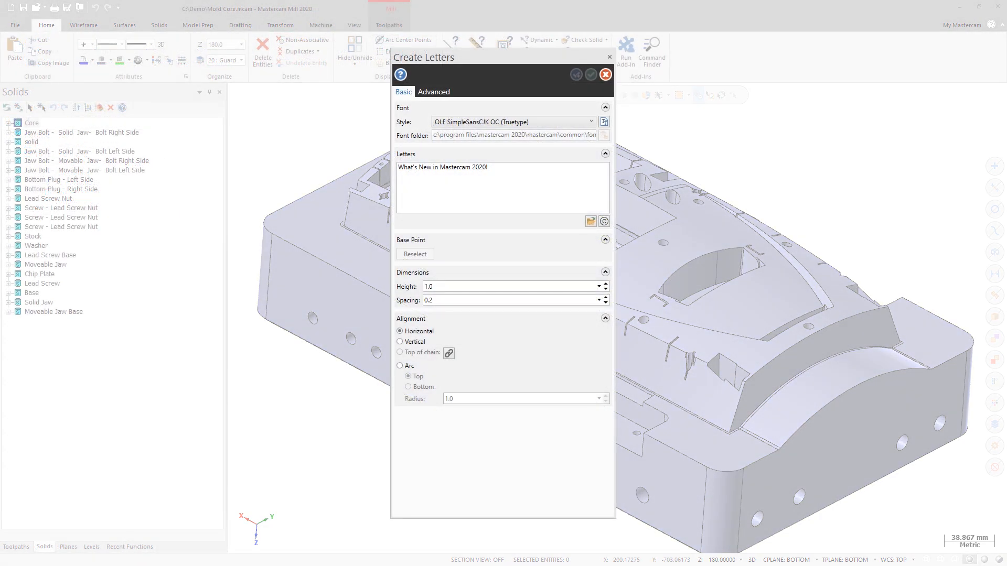
Review the Create Letters font options, then cancel without adding text
{"action": "left_click", "coordinate": [513, 121]}
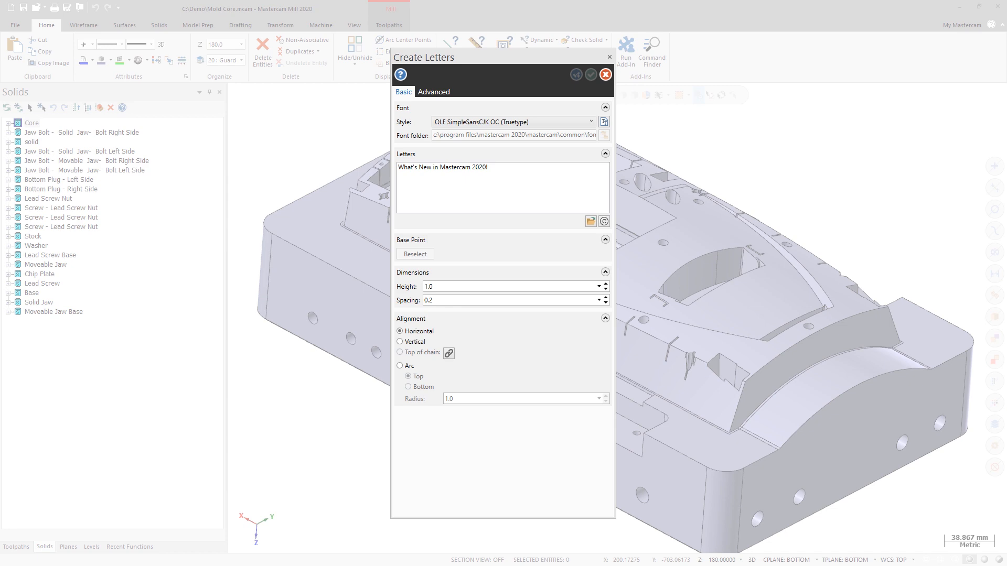
{"action": "left_click", "coordinate": [603, 121]}
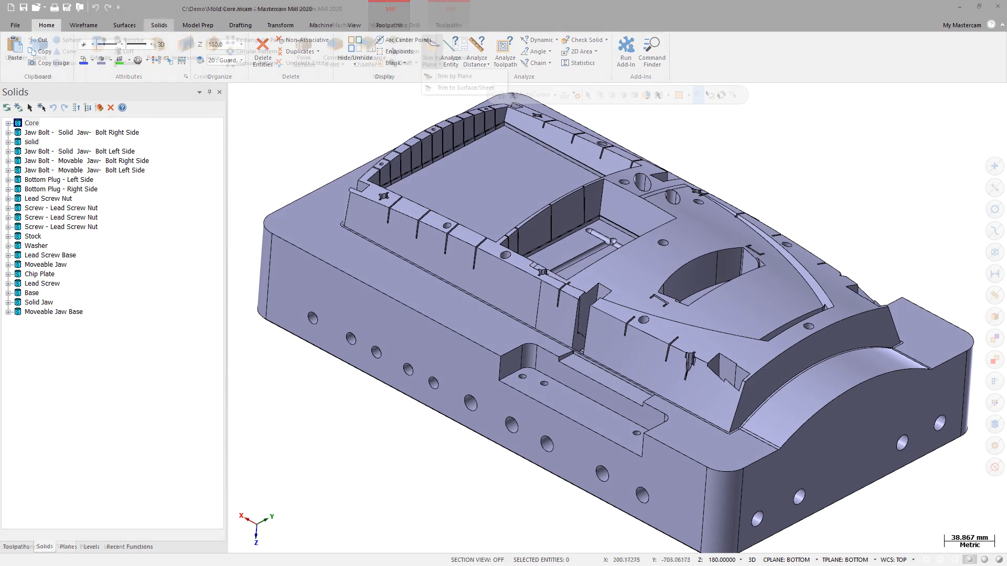
{"action": "left_click", "coordinate": [158, 25]}
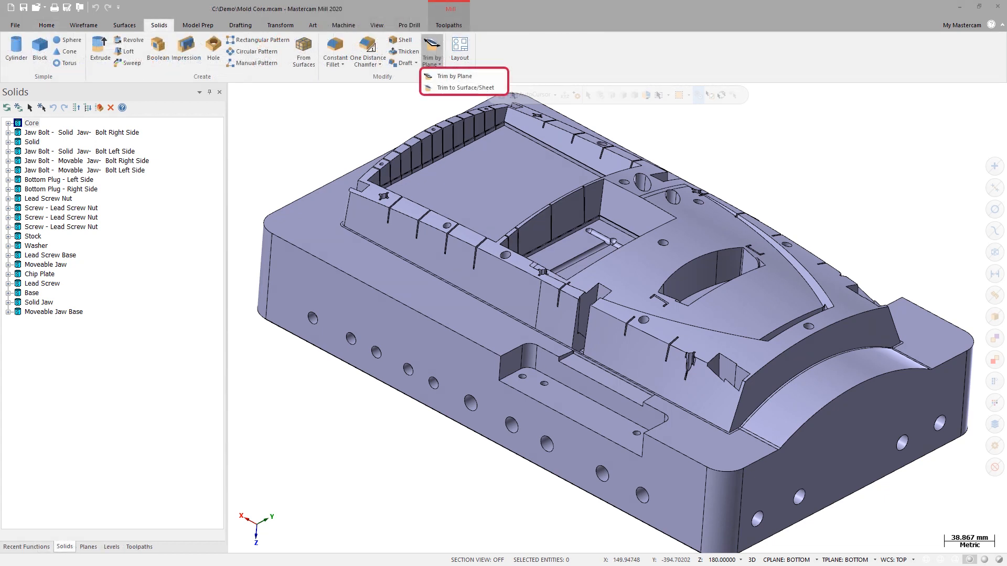
{"action": "left_click", "coordinate": [454, 75]}
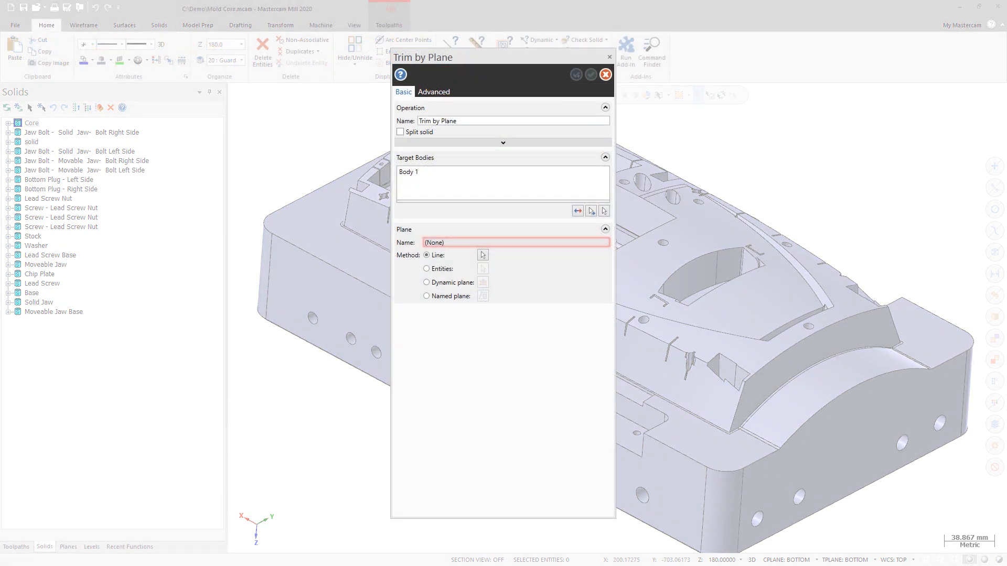
{"action": "left_click", "coordinate": [437, 255]}
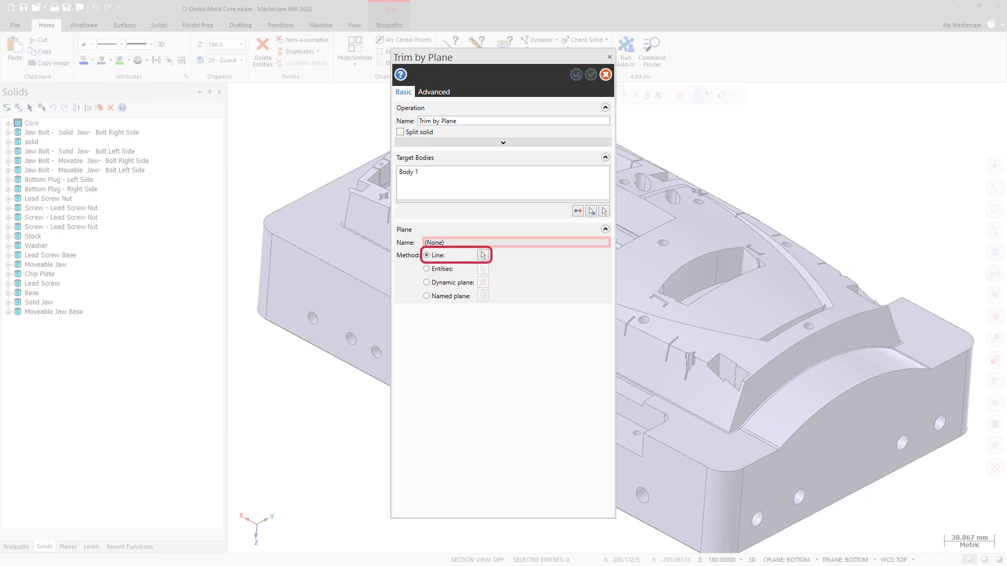
{"action": "left_click", "coordinate": [604, 75]}
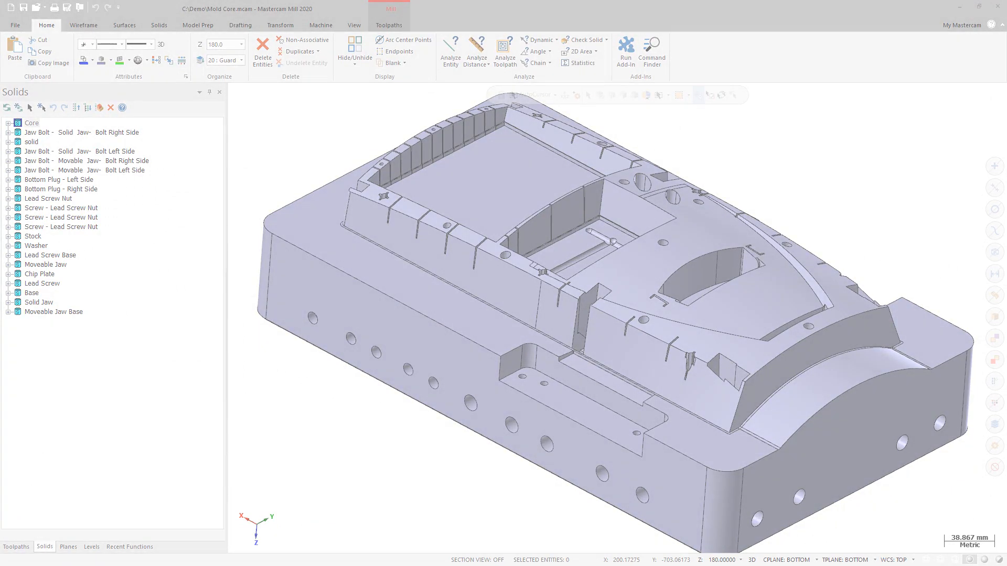